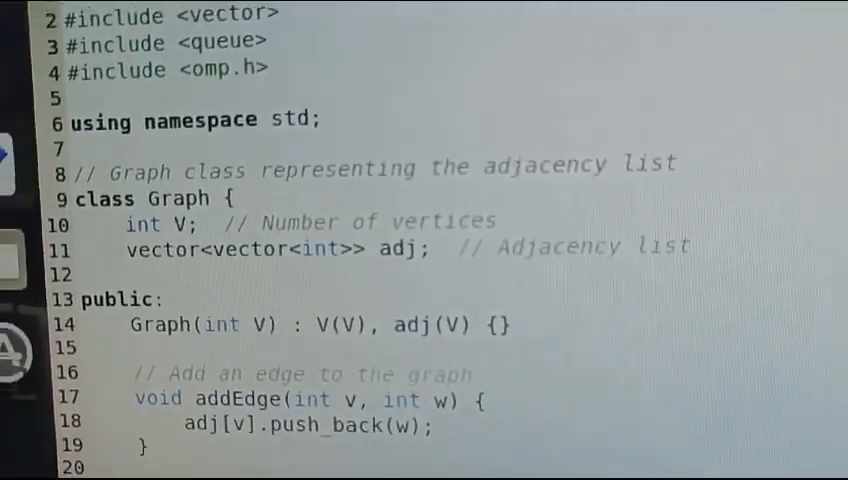
pyautogui.scroll(-3)
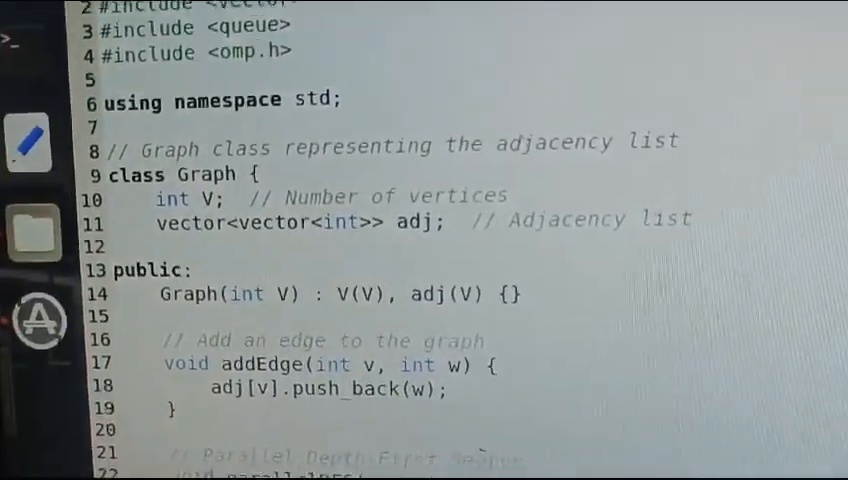
pyautogui.scroll(3)
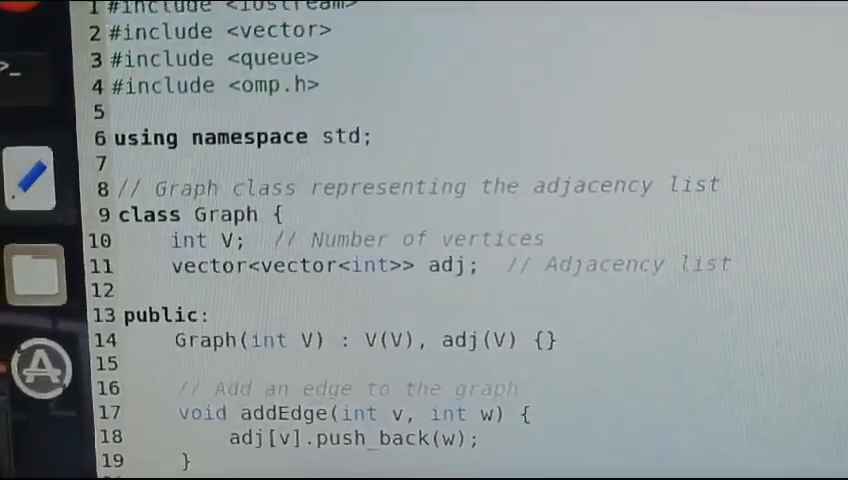
pyautogui.scroll(-3)
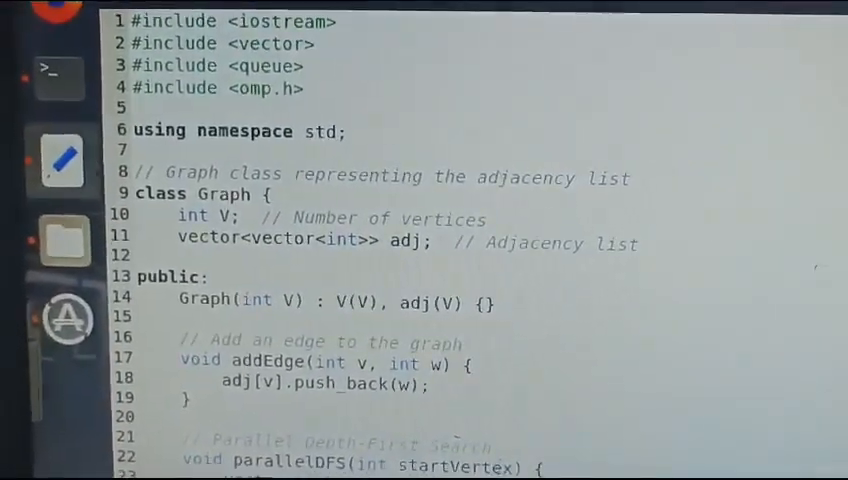
pyautogui.scroll(-3)
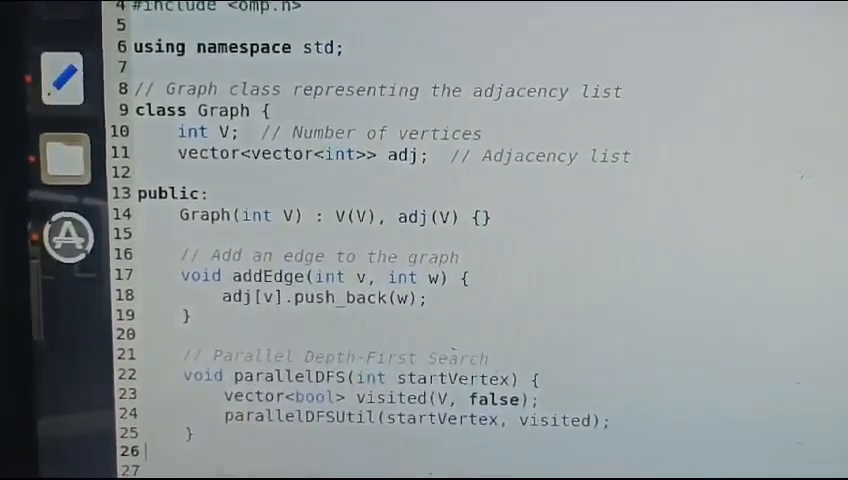
pyautogui.scroll(-3)
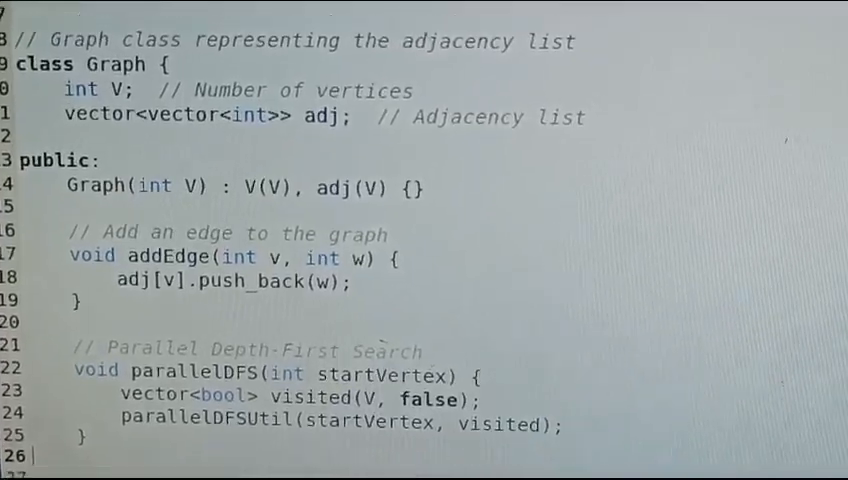
pyautogui.scroll(-3)
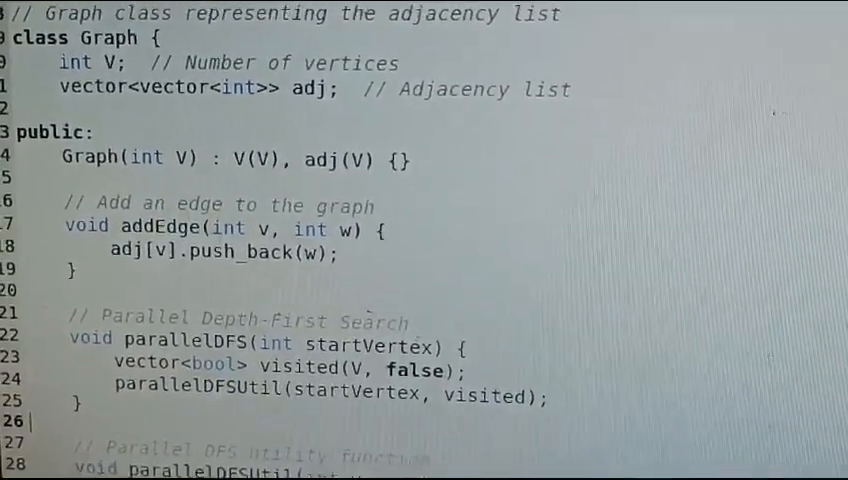
pyautogui.scroll(3)
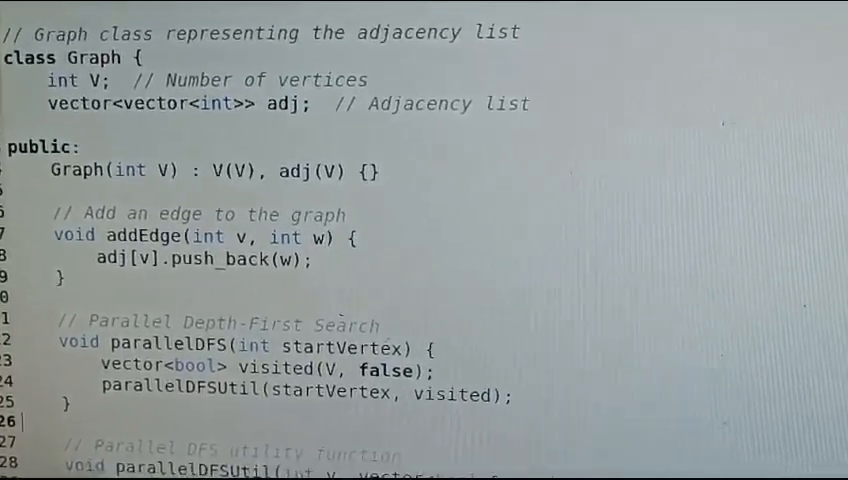
pyautogui.scroll(-3)
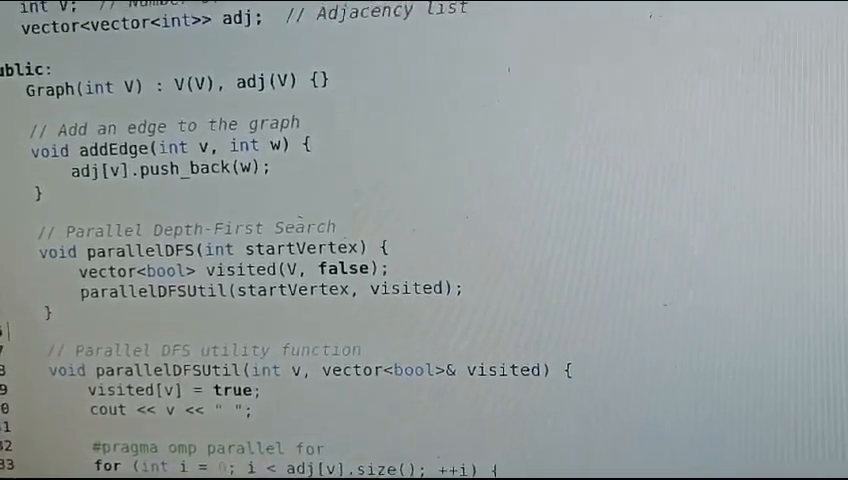
pyautogui.scroll(-3)
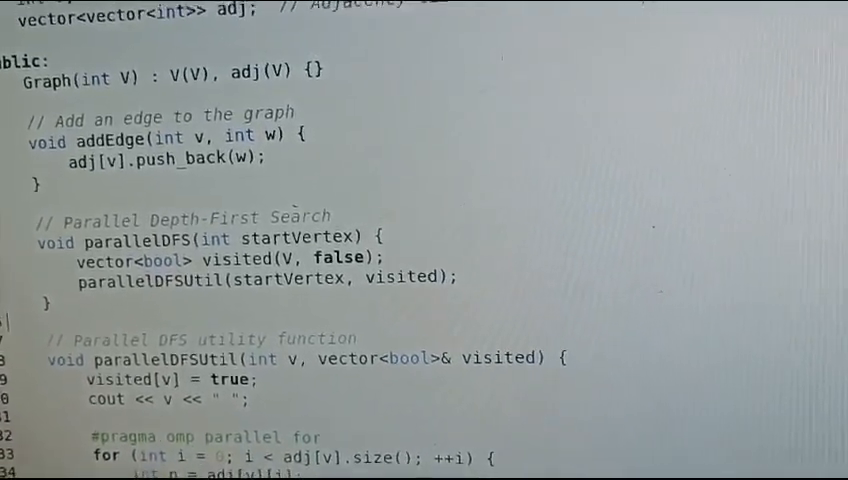
pyautogui.scroll(-3)
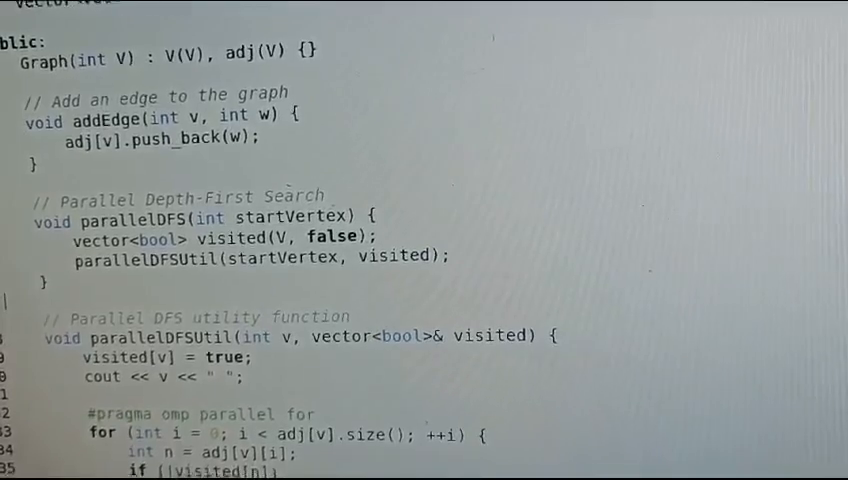
pyautogui.scroll(3)
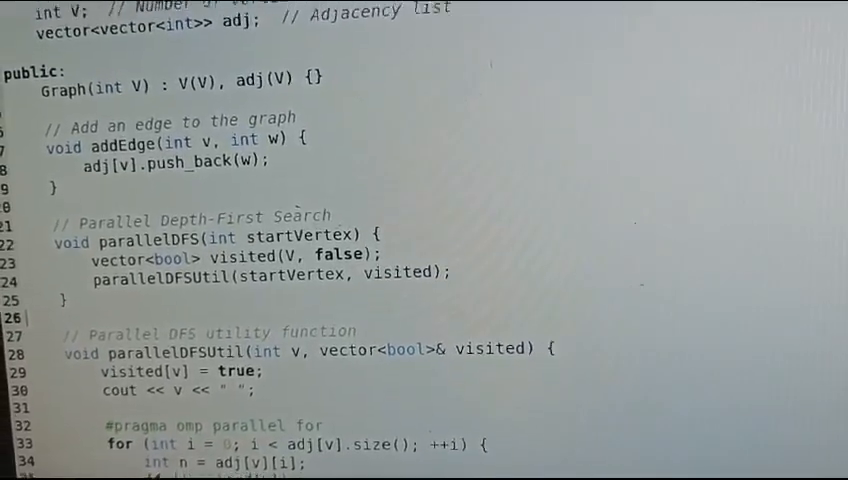
pyautogui.scroll(-3)
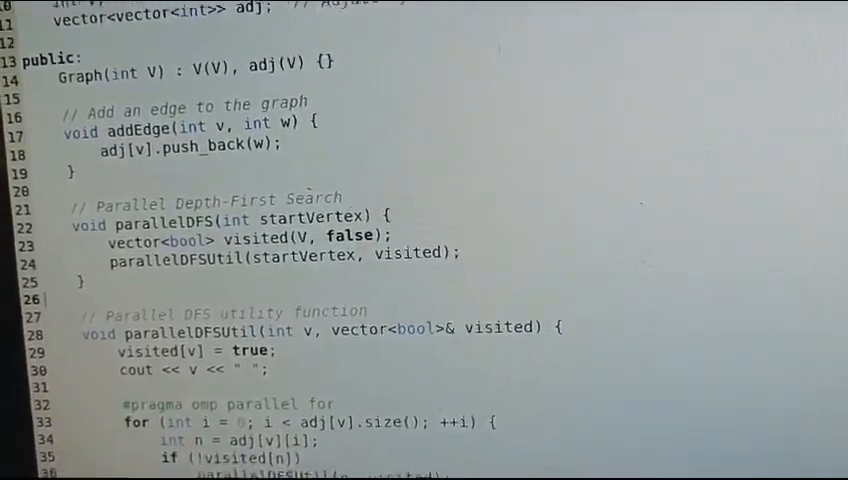
pyautogui.scroll(-3)
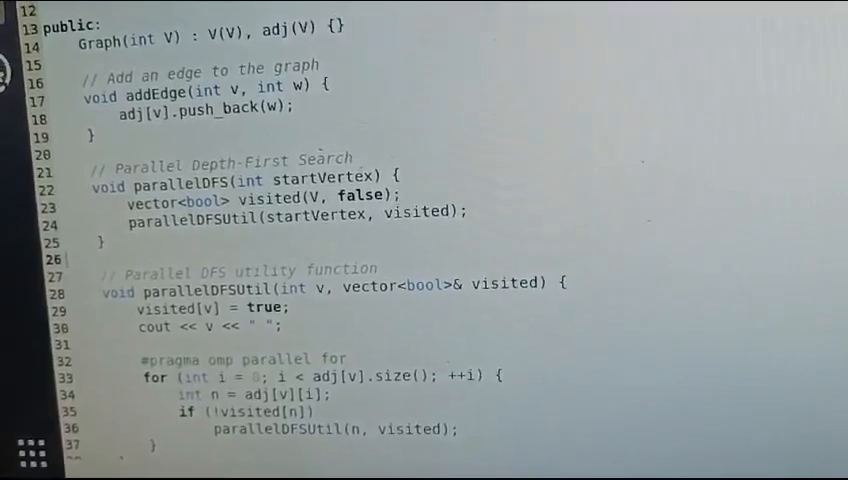
pyautogui.scroll(3)
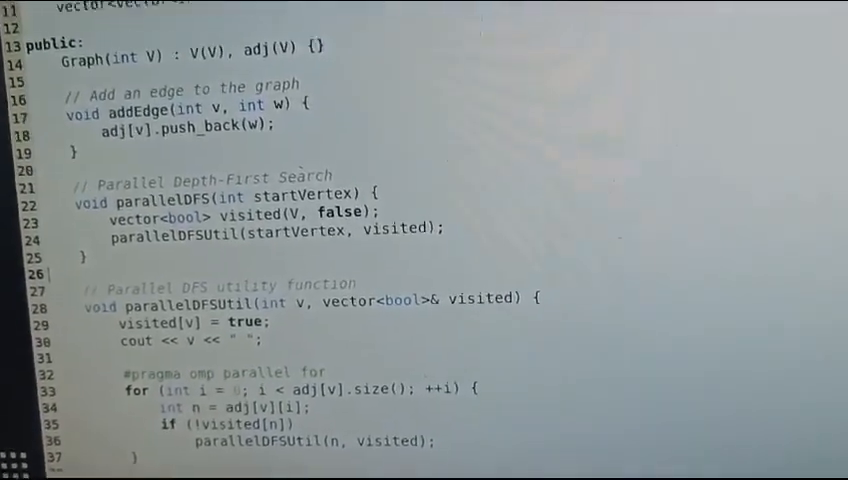
pyautogui.scroll(3)
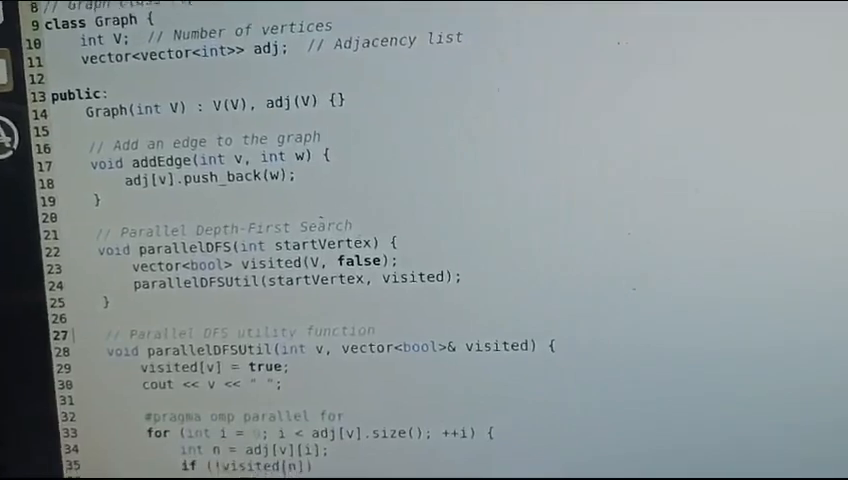
pyautogui.scroll(-3)
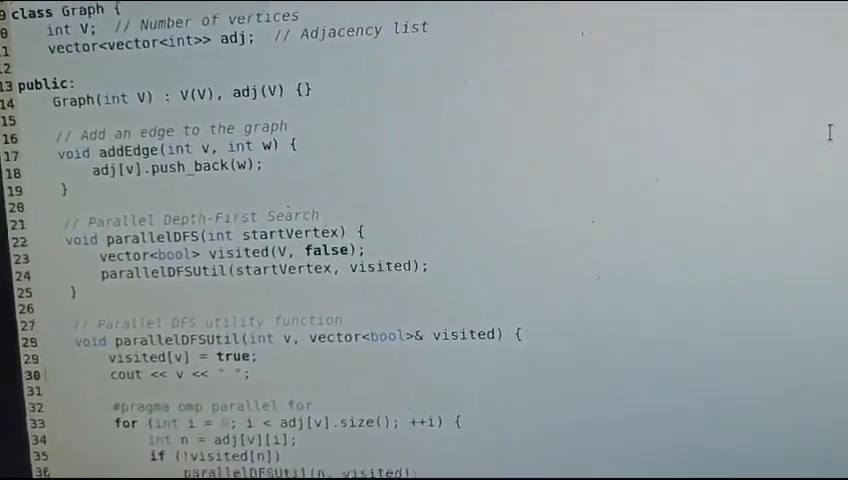
pyautogui.scroll(3)
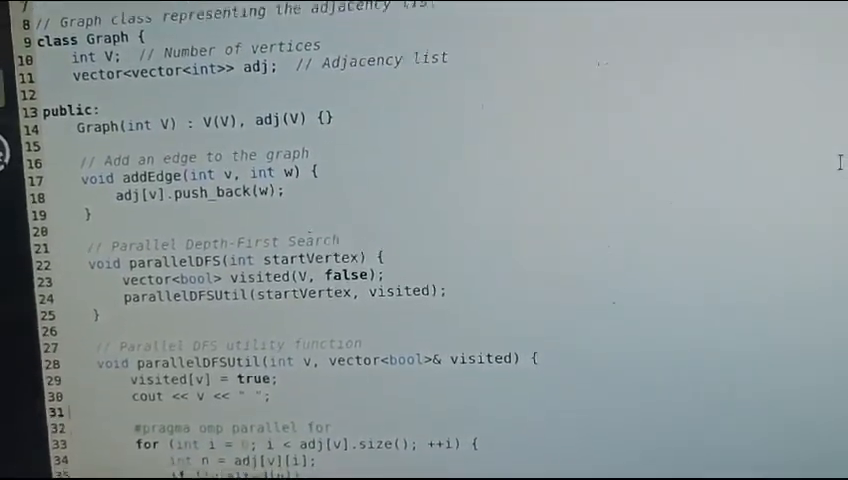
pyautogui.scroll(-3)
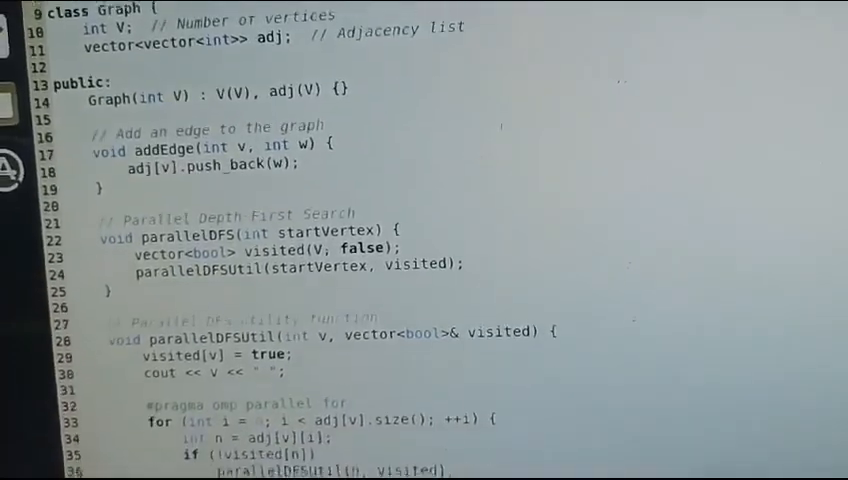
pyautogui.scroll(-3)
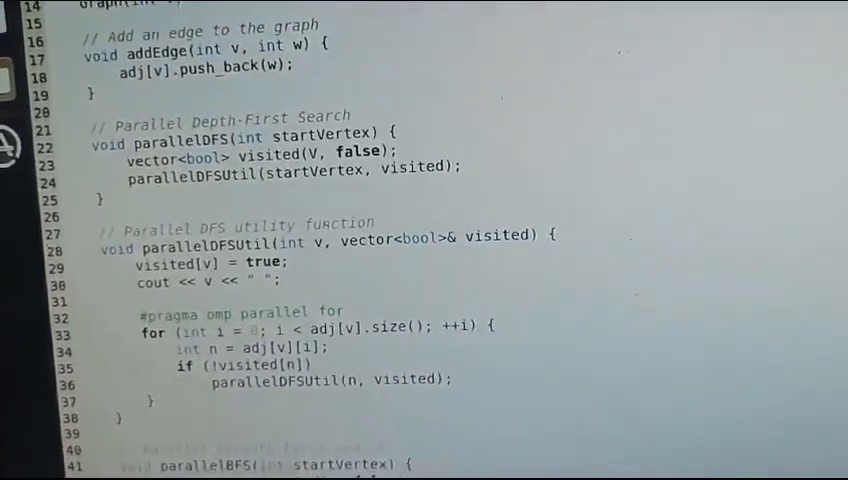
pyautogui.scroll(-3)
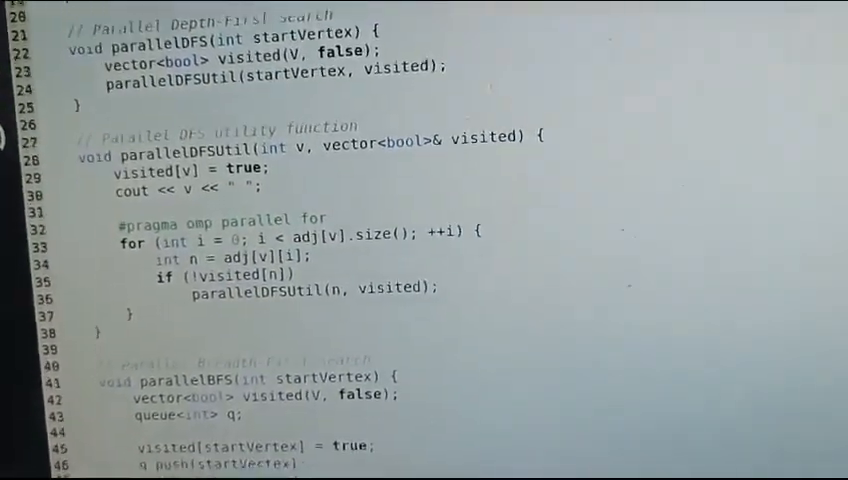
pyautogui.scroll(-3)
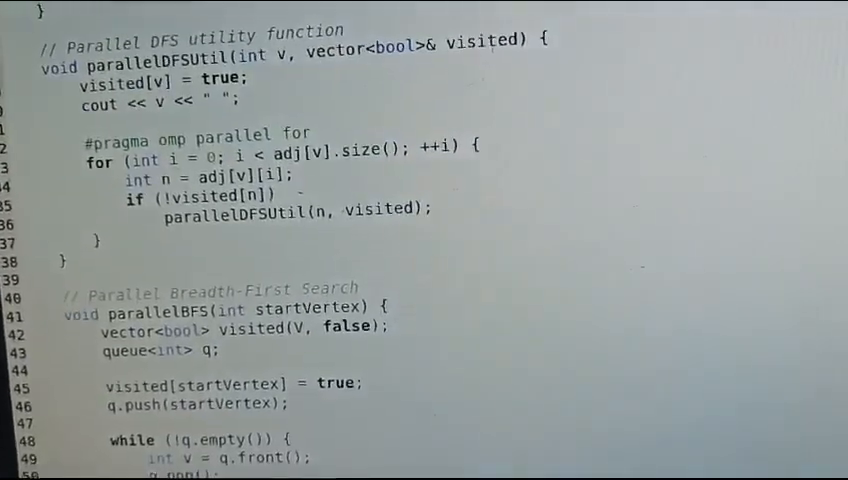
pyautogui.scroll(-3)
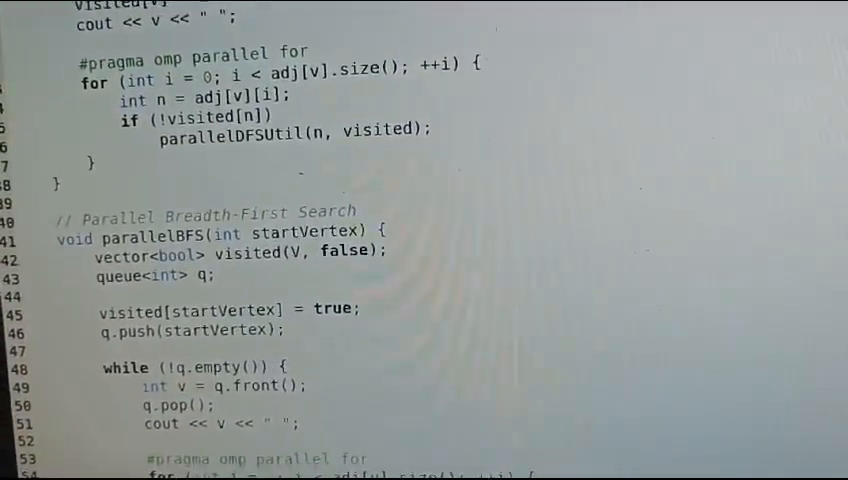
pyautogui.scroll(-3)
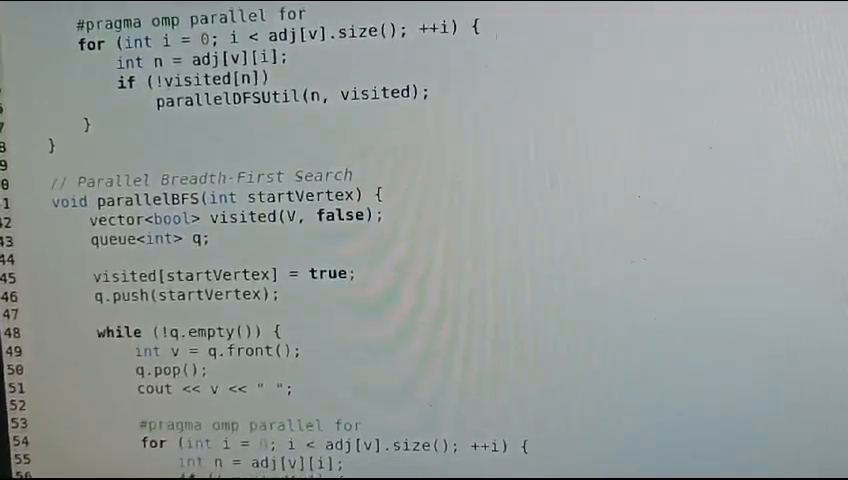
pyautogui.scroll(-3)
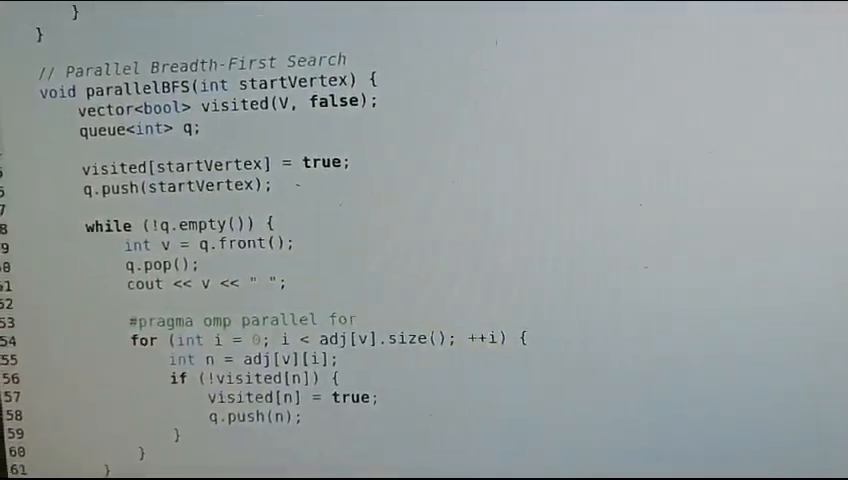
pyautogui.scroll(-3)
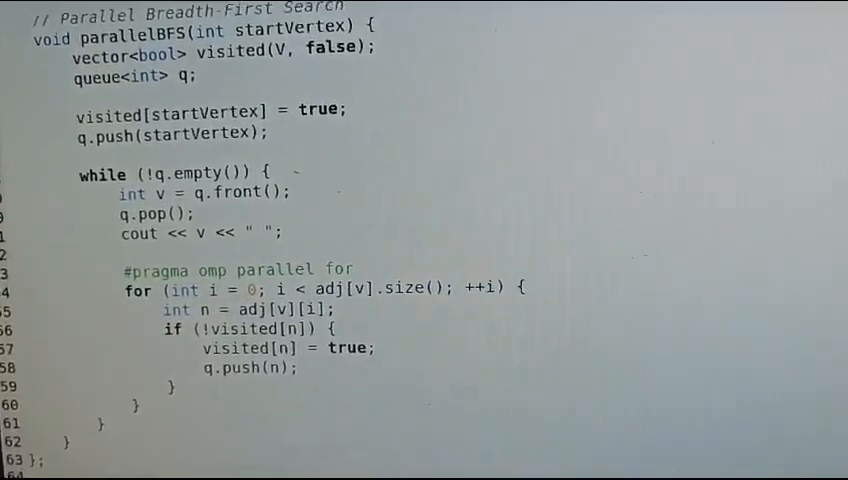
pyautogui.scroll(-3)
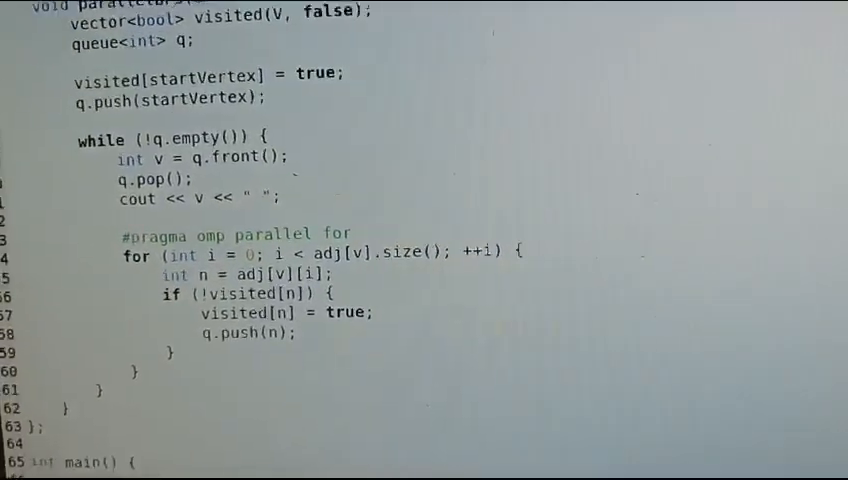
pyautogui.scroll(-3)
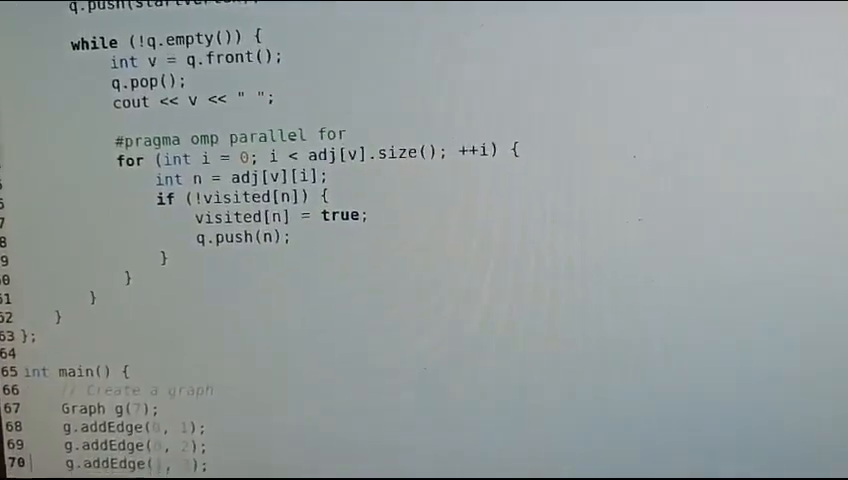
pyautogui.scroll(-3)
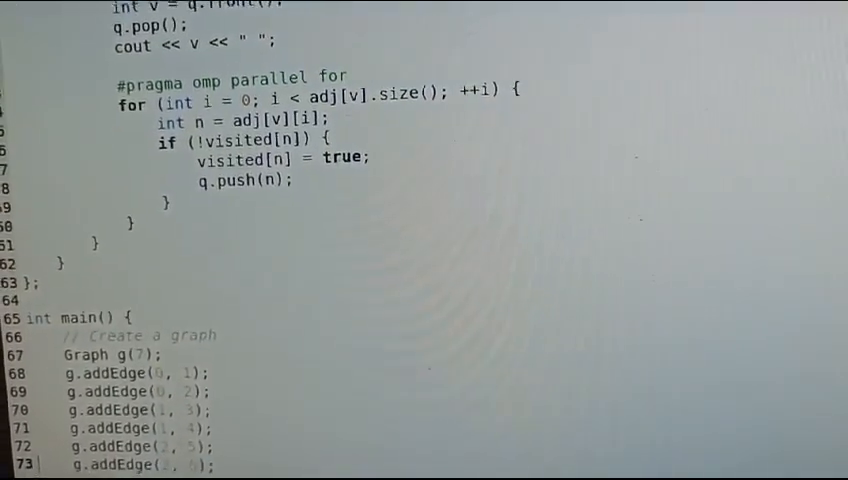